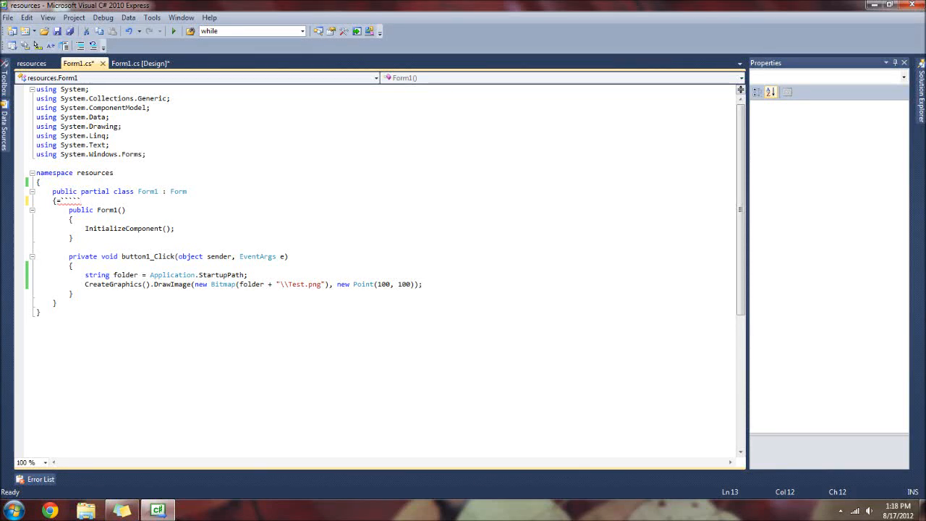
{"action": "mouse_move", "coordinate": [137, 64]}
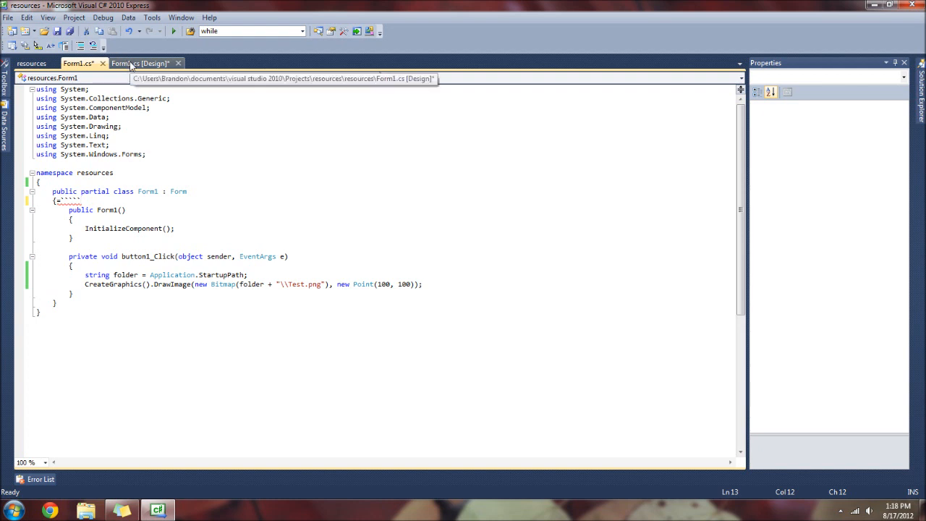
Step: Check Form1's design surface, return to its code and save the Test.png draw handler
{"action": "left_click", "coordinate": [139, 63]}
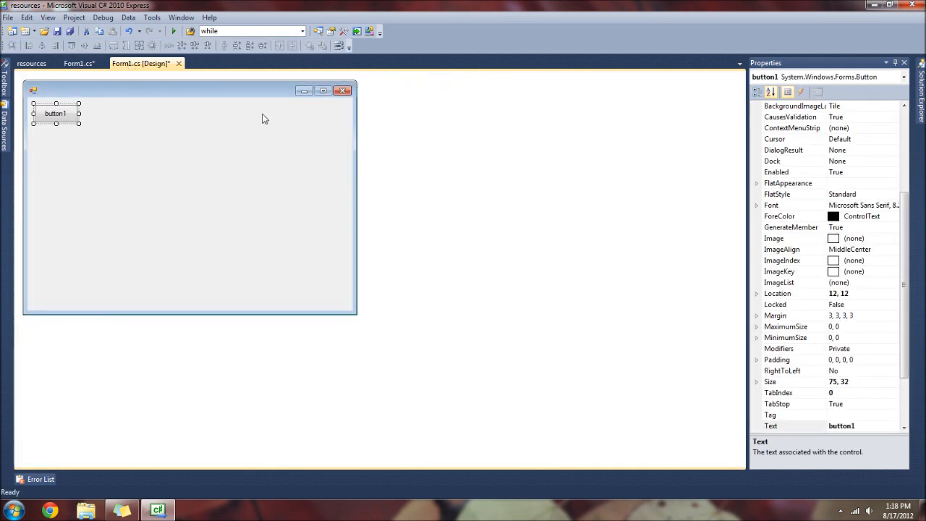
{"action": "left_click", "coordinate": [78, 64]}
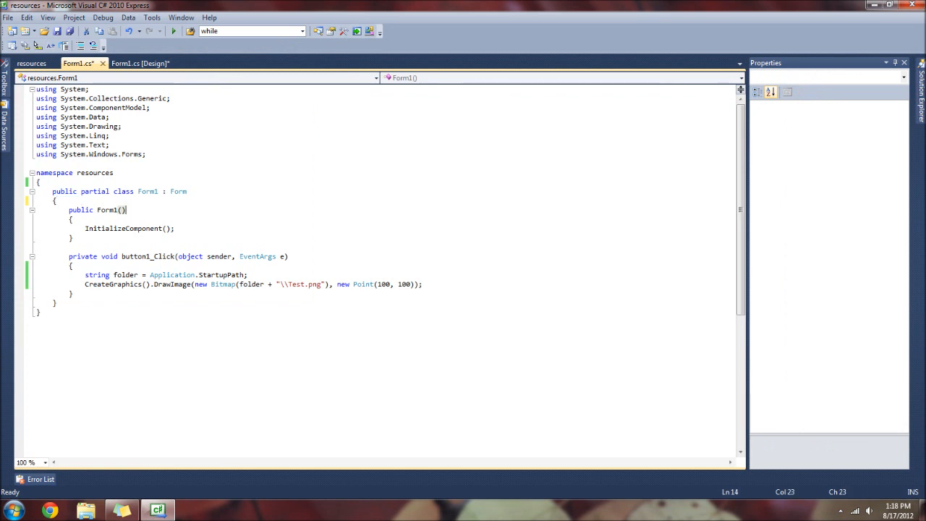
{"action": "key", "text": "ctrl+s"}
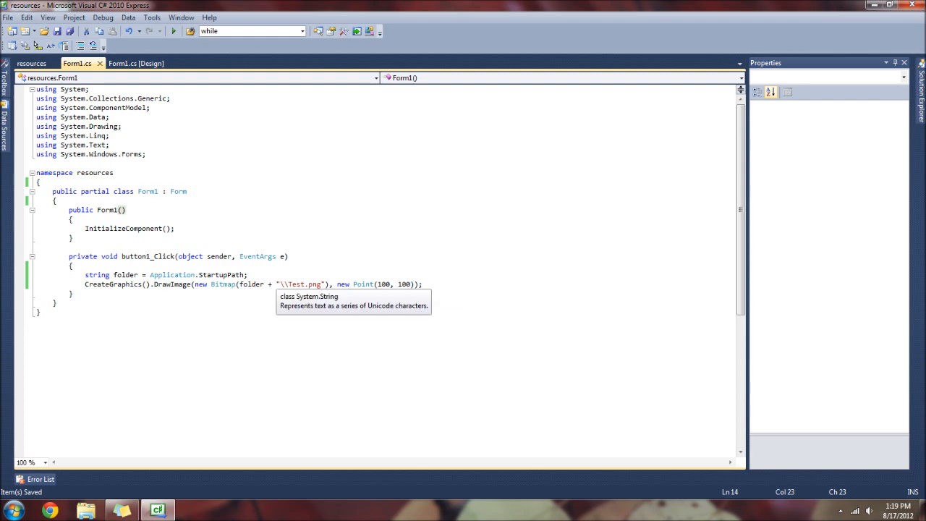
{"action": "mouse_move", "coordinate": [174, 32]}
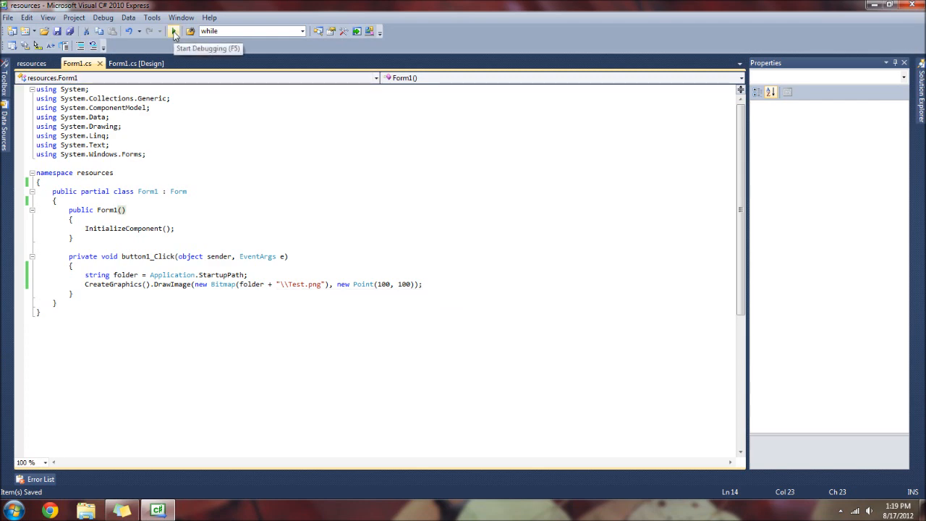
Step: Run the app, draw the image with button1, run again with lowercase test.png and close the form
{"action": "left_click", "coordinate": [174, 32]}
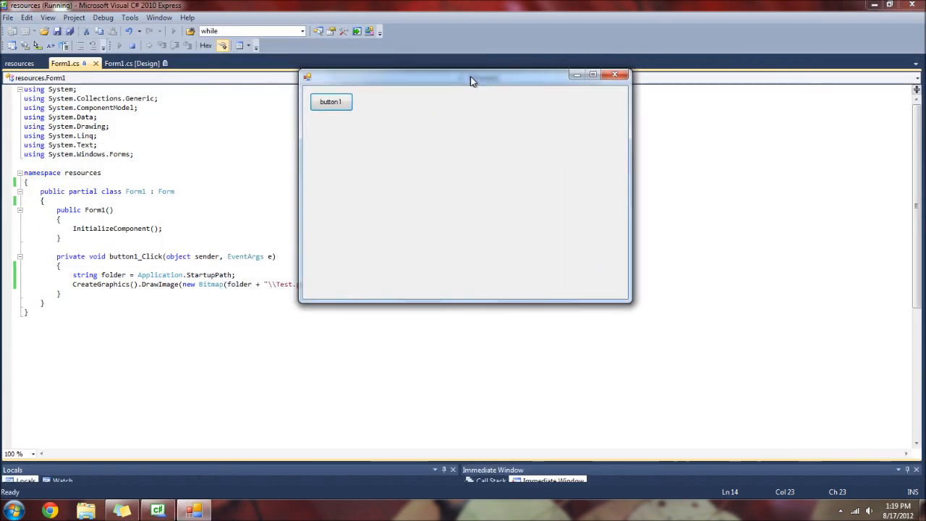
{"action": "left_click", "coordinate": [330, 101]}
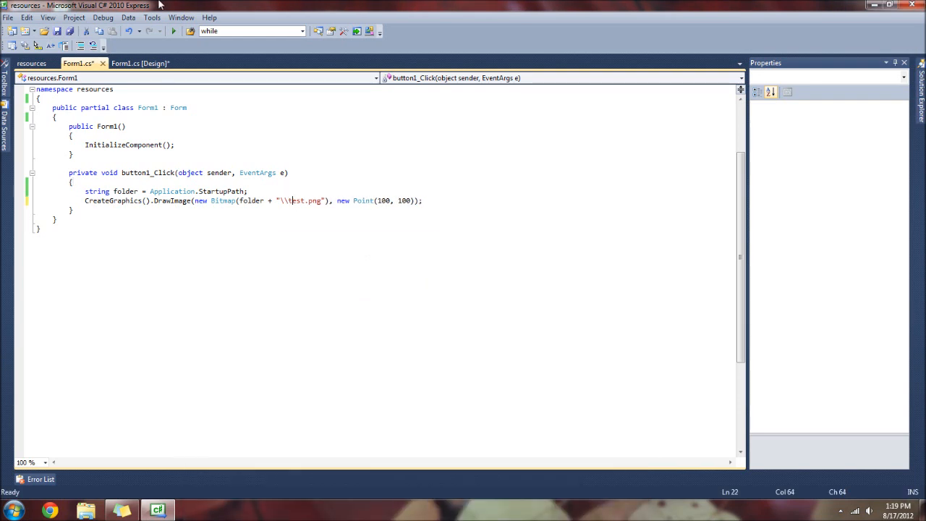
{"action": "left_click", "coordinate": [174, 31]}
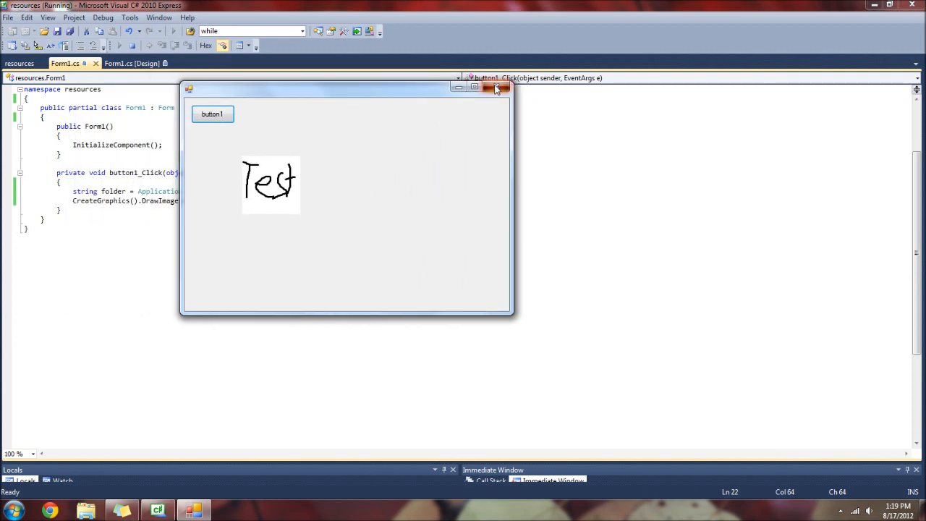
{"action": "left_click", "coordinate": [501, 89]}
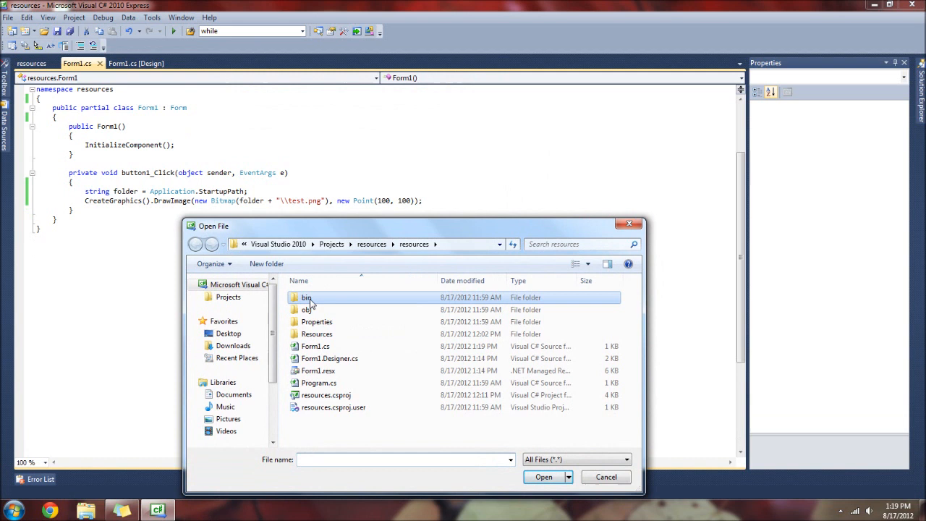
Step: Create a new folder named sdfds inside the Debug folder
{"action": "right_click", "coordinate": [336, 393]}
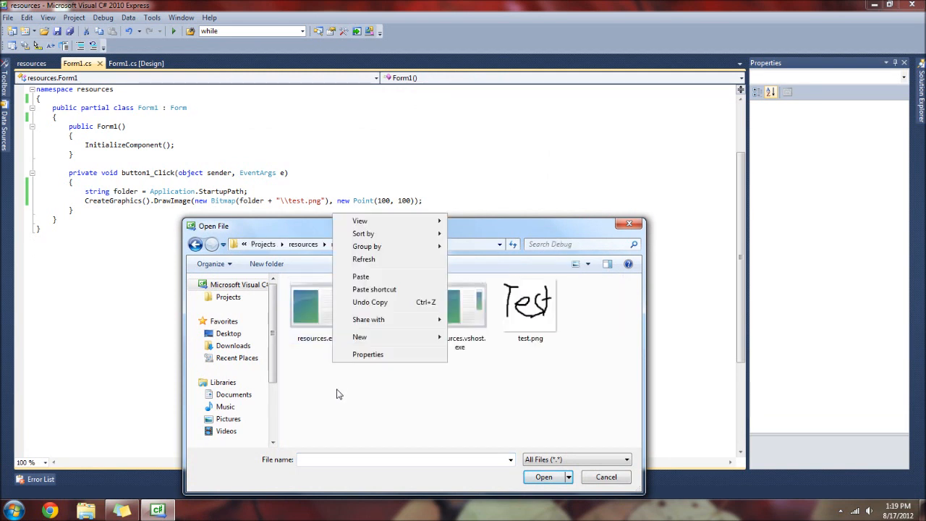
{"action": "mouse_move", "coordinate": [359, 336]}
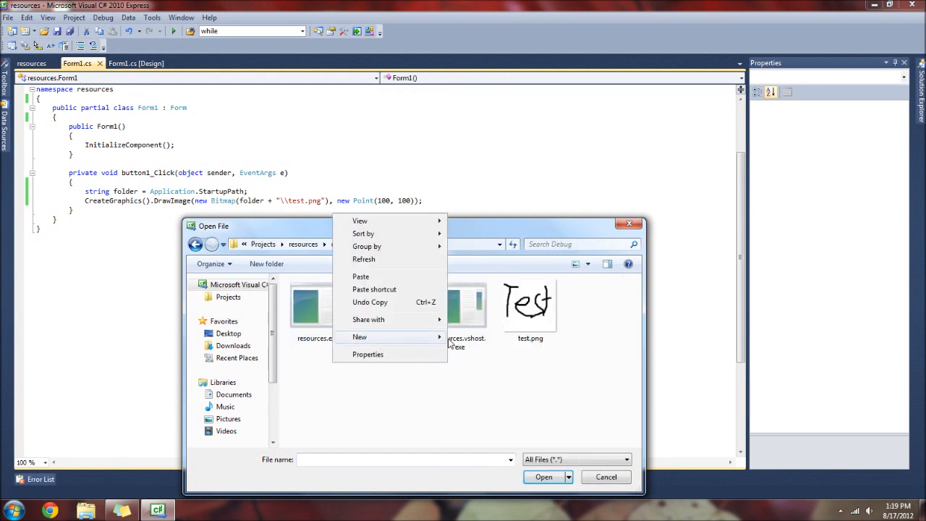
{"action": "left_click", "coordinate": [359, 338]}
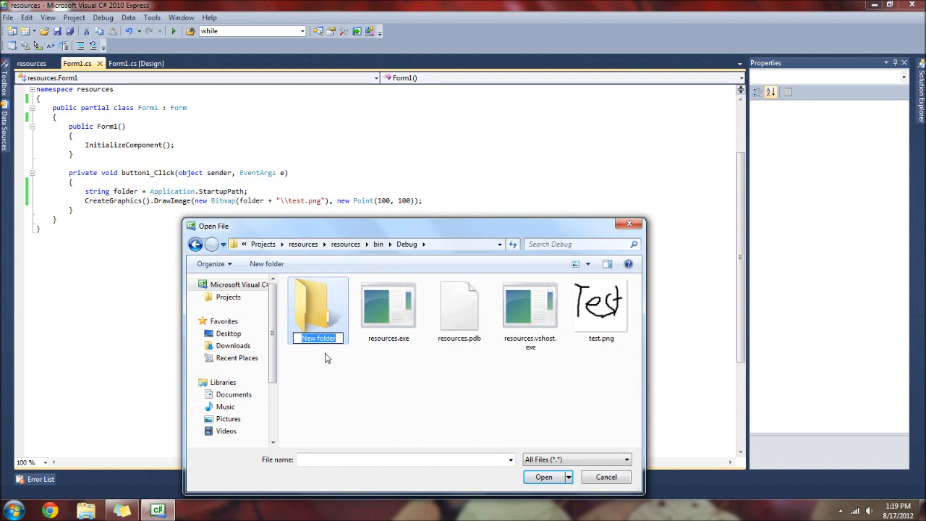
{"action": "type", "text": "sdfds"}
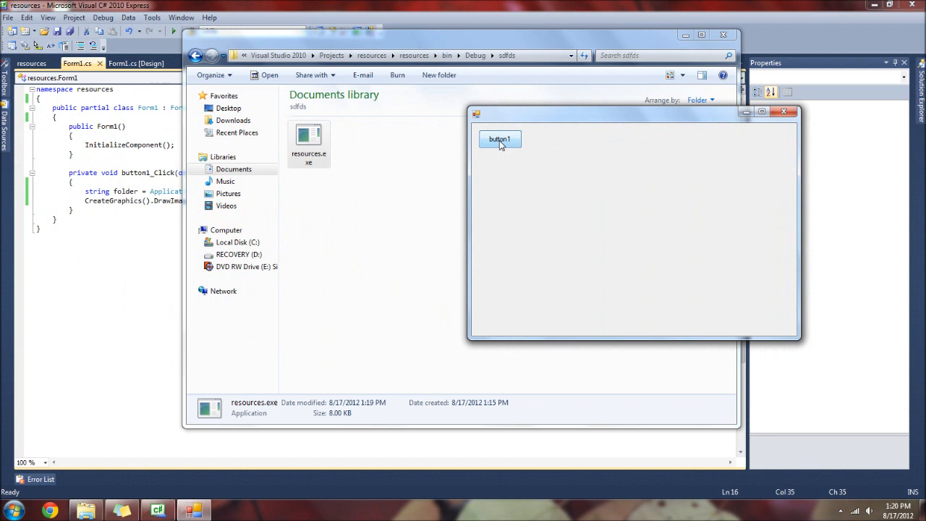
Step: Try drawing in the copied app (no picture appears), close it and relaunch resources.exe from sdfds
{"action": "left_click", "coordinate": [500, 139]}
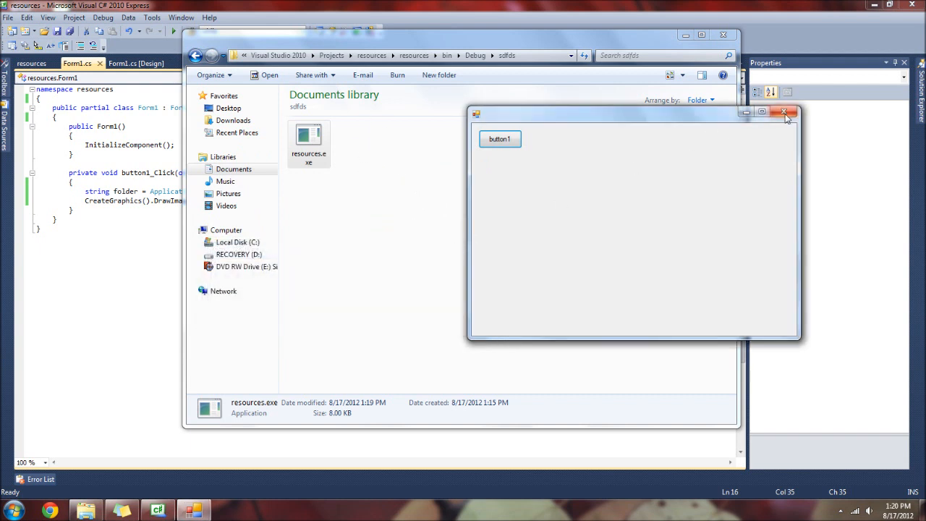
{"action": "left_click", "coordinate": [784, 111]}
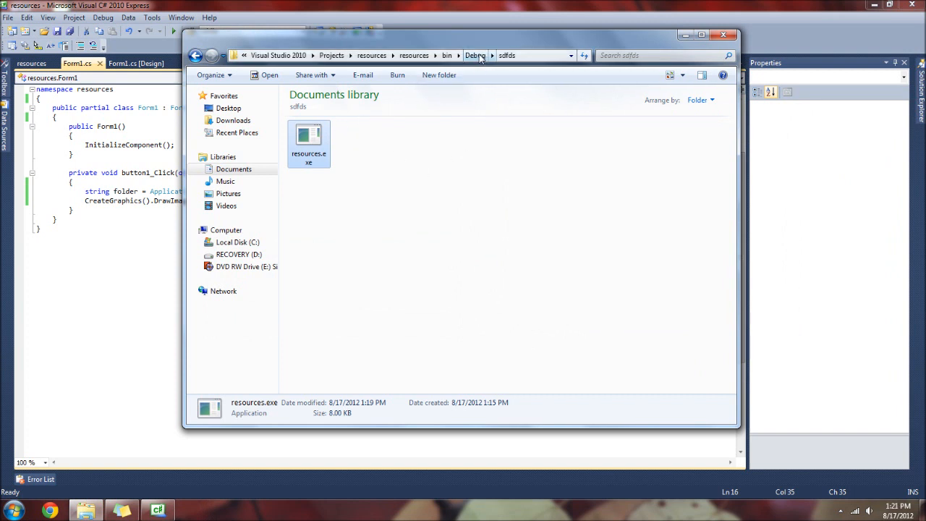
{"action": "left_click", "coordinate": [475, 55]}
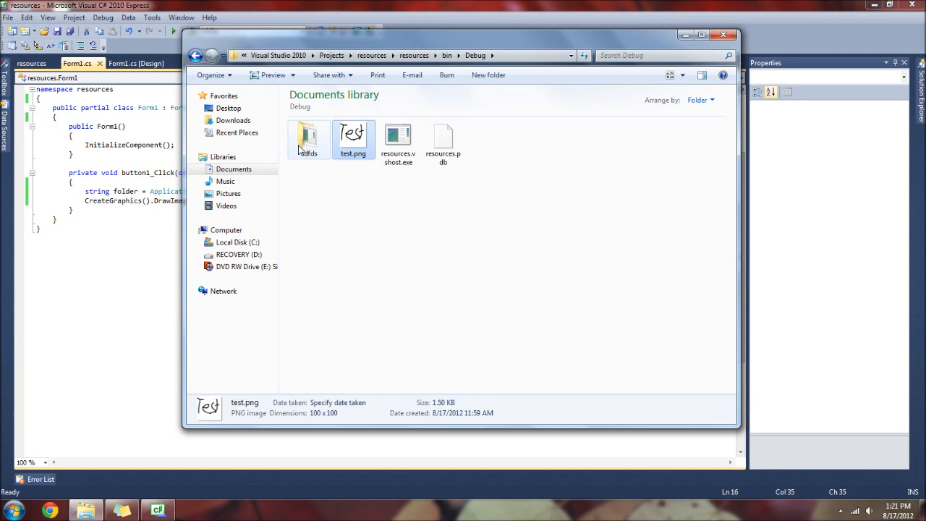
{"action": "double_click", "coordinate": [307, 138]}
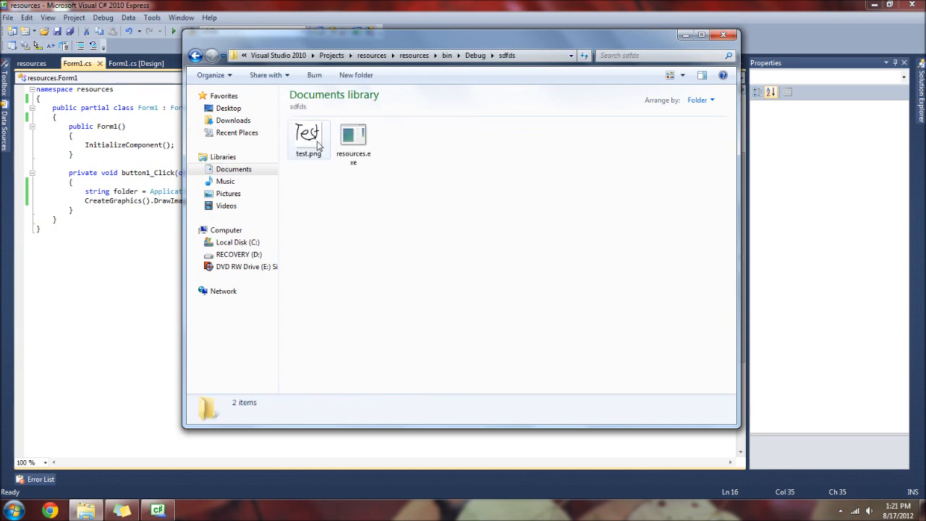
{"action": "double_click", "coordinate": [353, 139]}
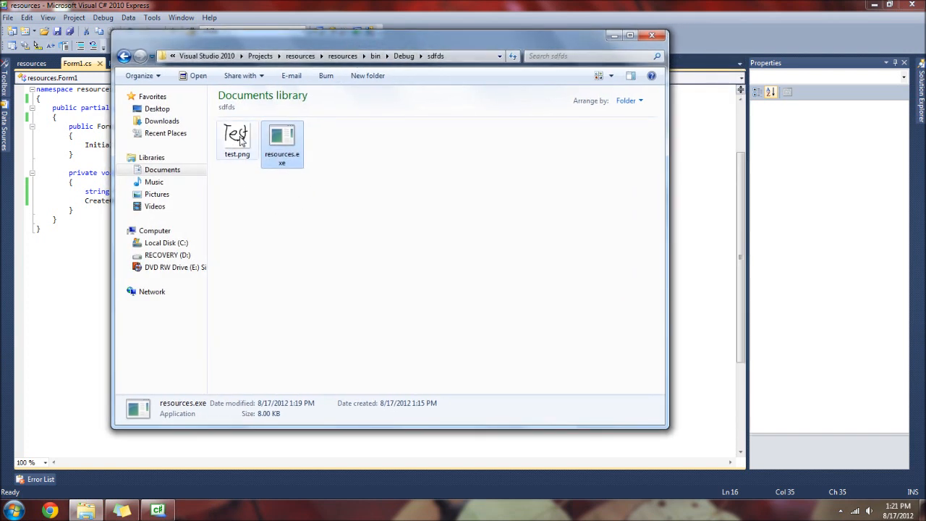
Step: Browse through the bin, Release and Debug folders and return to the project
{"action": "left_click", "coordinate": [237, 138]}
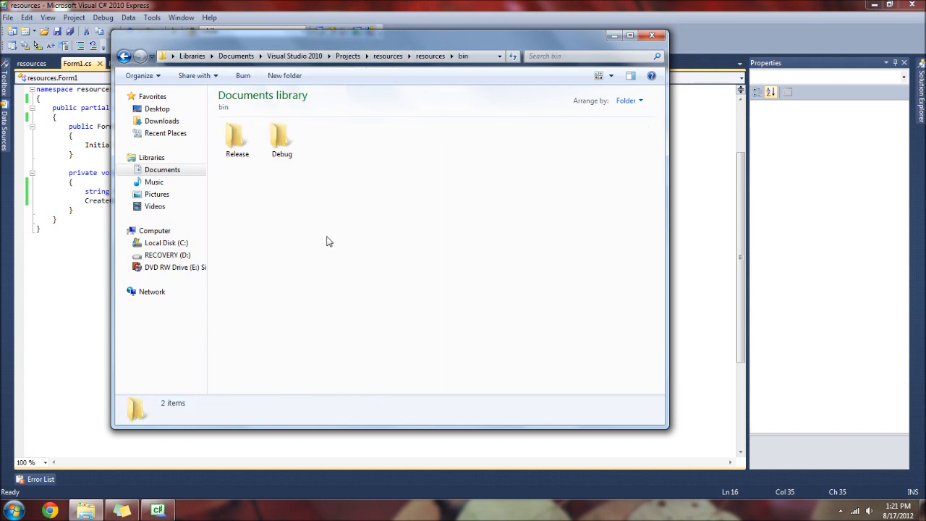
{"action": "double_click", "coordinate": [238, 137]}
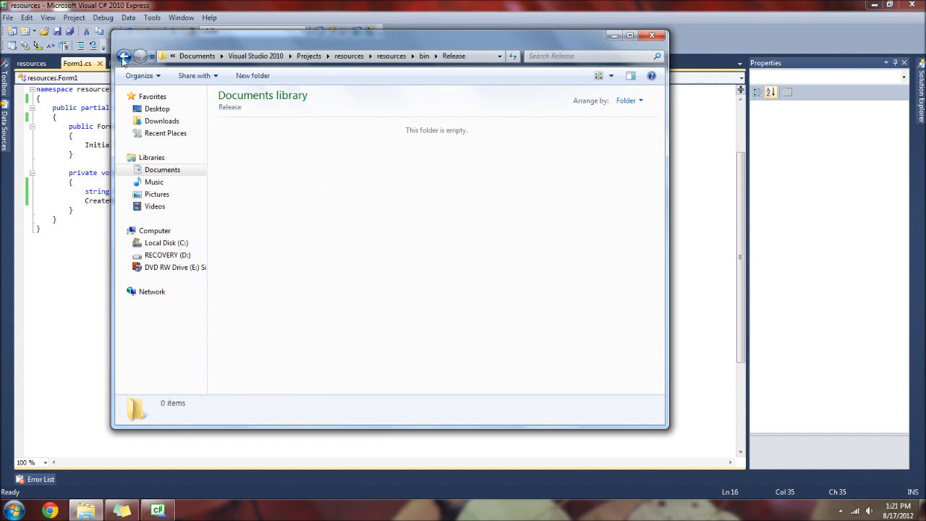
{"action": "left_click", "coordinate": [124, 55]}
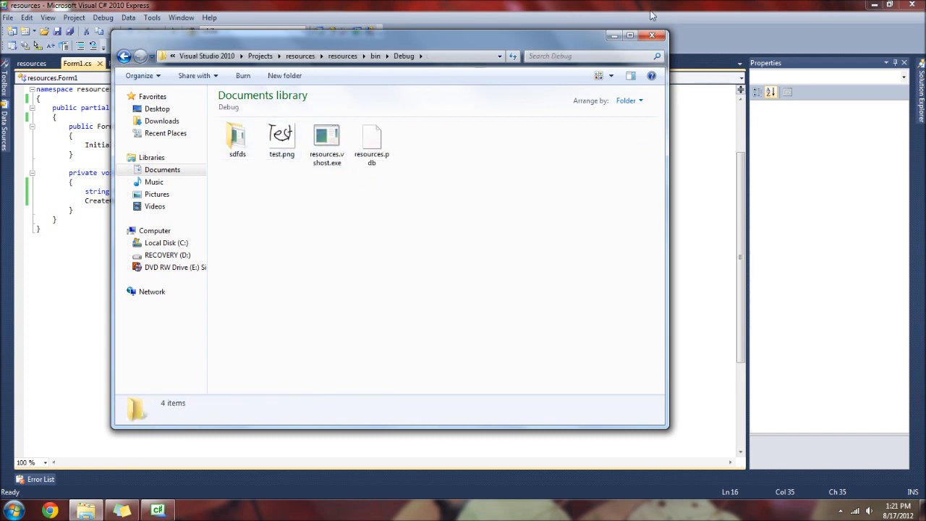
{"action": "left_click", "coordinate": [652, 35]}
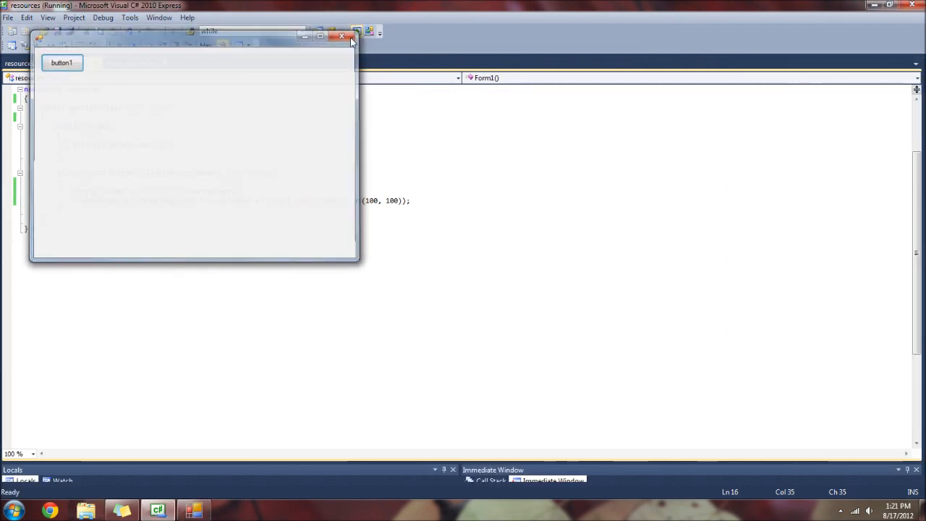
Step: Close the running app and open the project's empty Resources settings page
{"action": "left_click", "coordinate": [342, 36]}
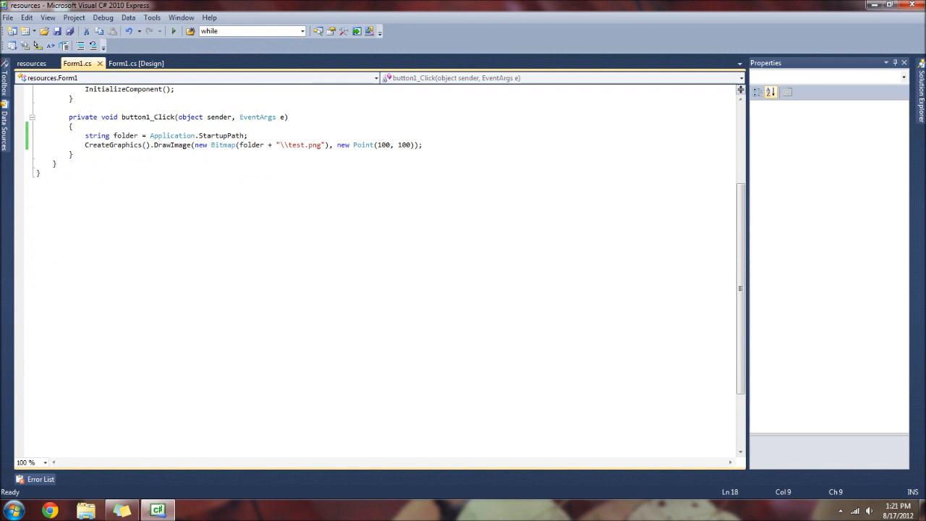
{"action": "left_click_drag", "start_coordinate": [240, 145], "coordinate": [327, 145]}
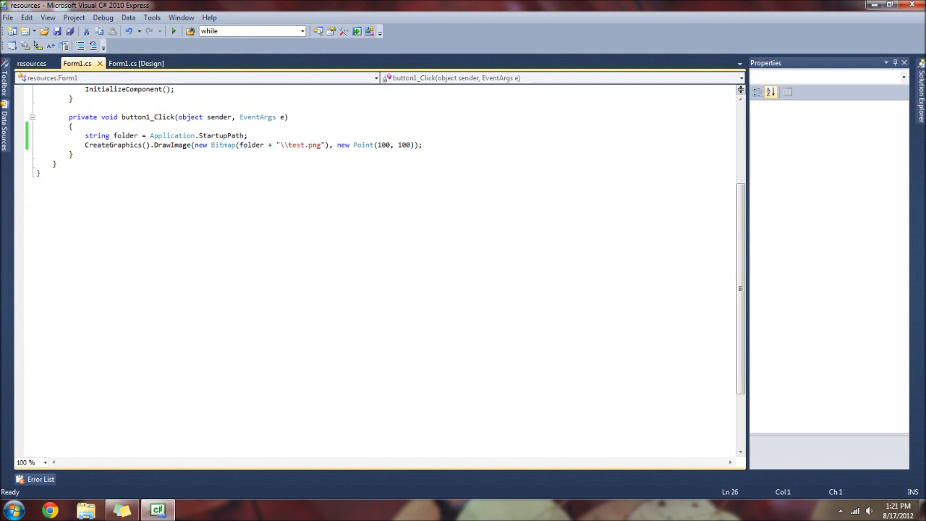
{"action": "left_click", "coordinate": [324, 145]}
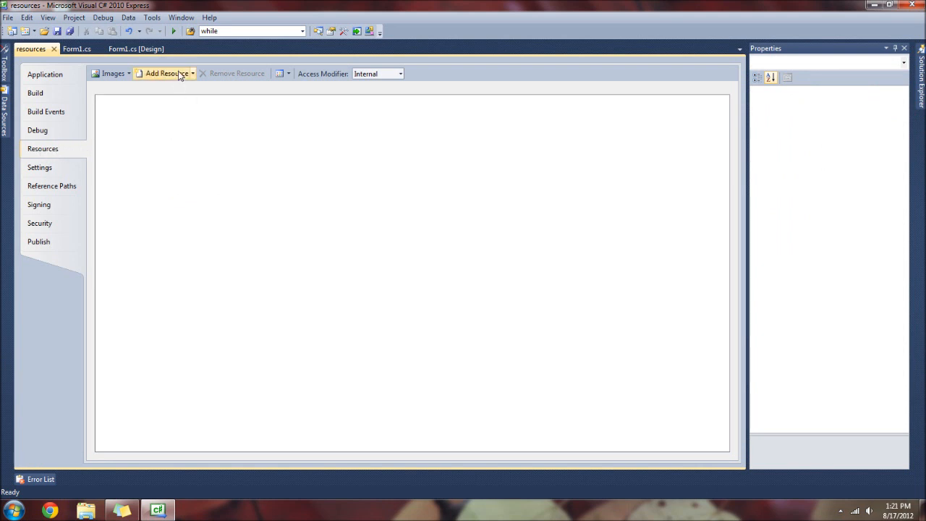
Step: Cancel the Add New Resource dialog and choose Add Existing File instead
{"action": "left_click", "coordinate": [163, 72]}
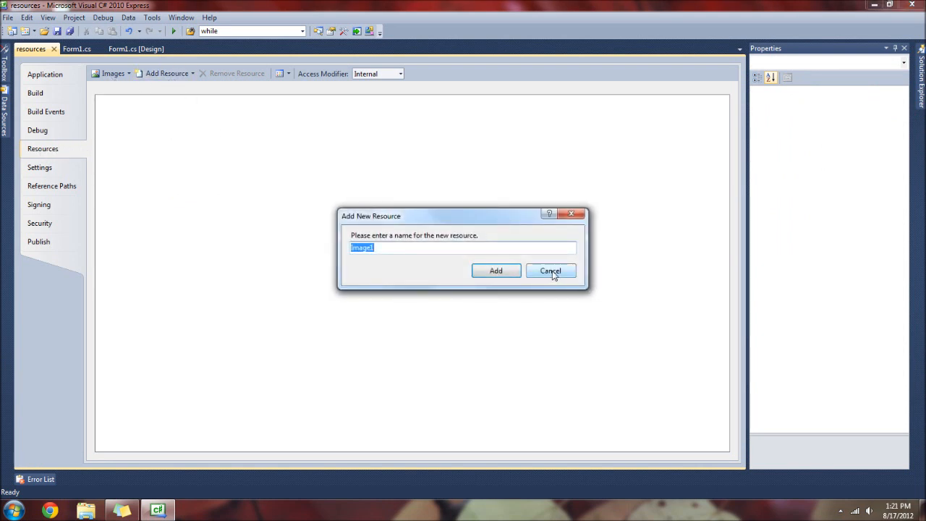
{"action": "left_click", "coordinate": [550, 270]}
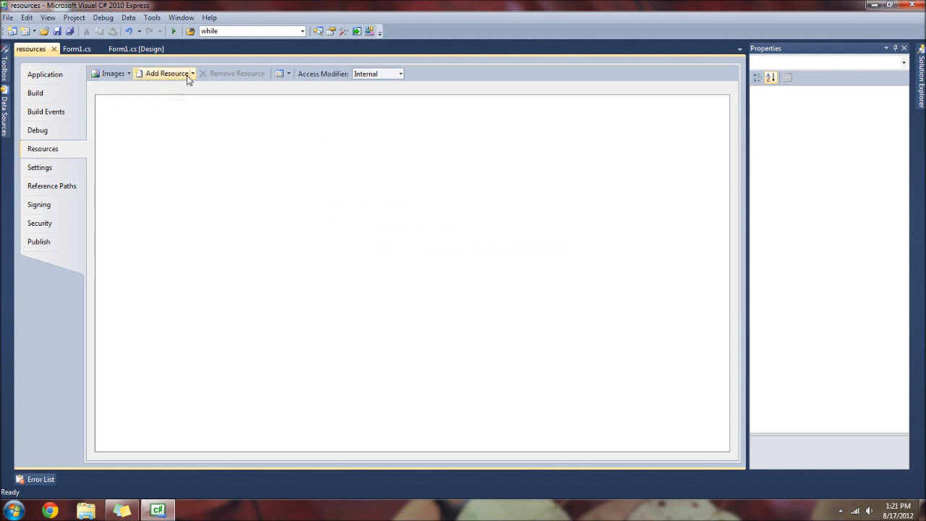
{"action": "left_click", "coordinate": [168, 73]}
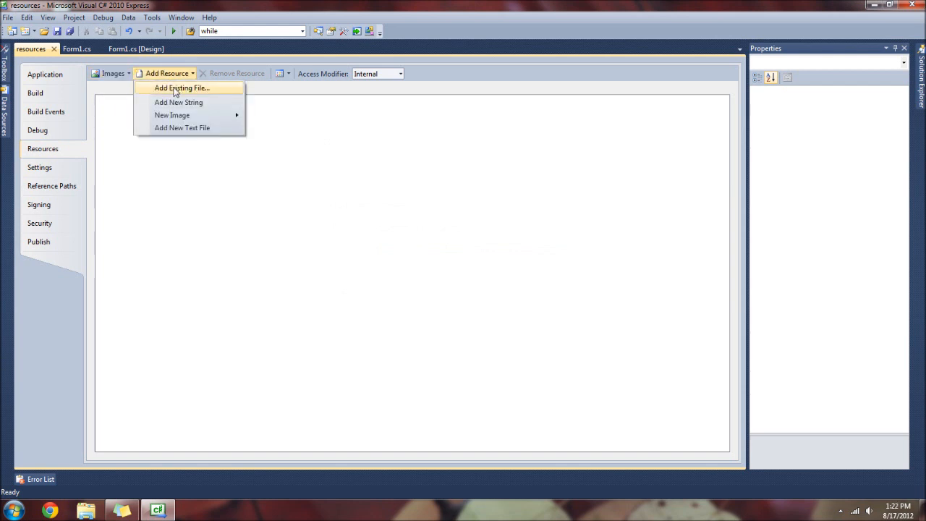
{"action": "left_click", "coordinate": [179, 88]}
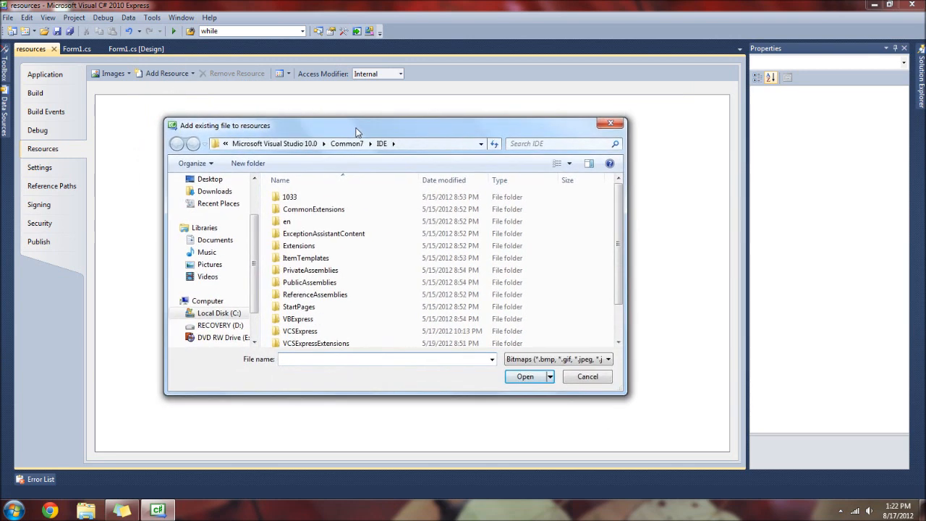
Step: Browse to Documents\Visual Studio 2010\Projects\resources\bin\Debug and add test.png as resource 'test'
{"action": "left_click", "coordinate": [176, 143]}
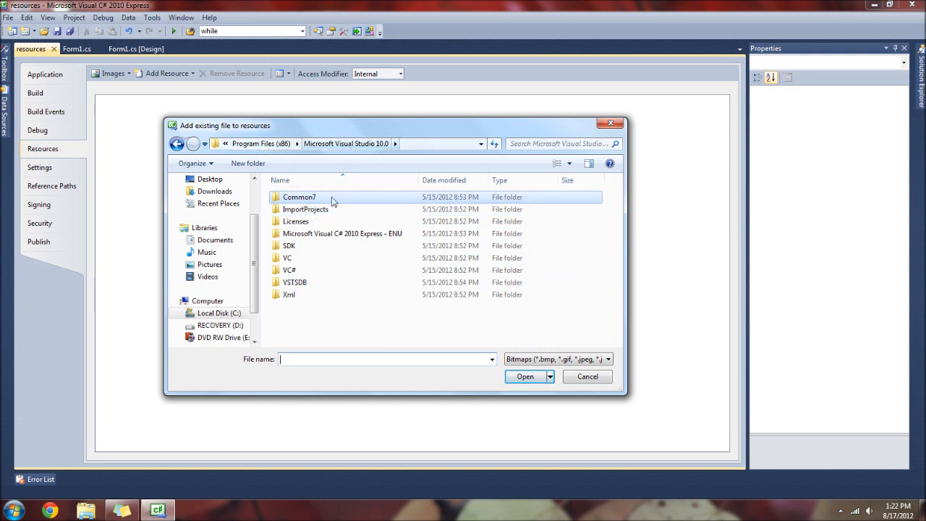
{"action": "mouse_move", "coordinate": [344, 221]}
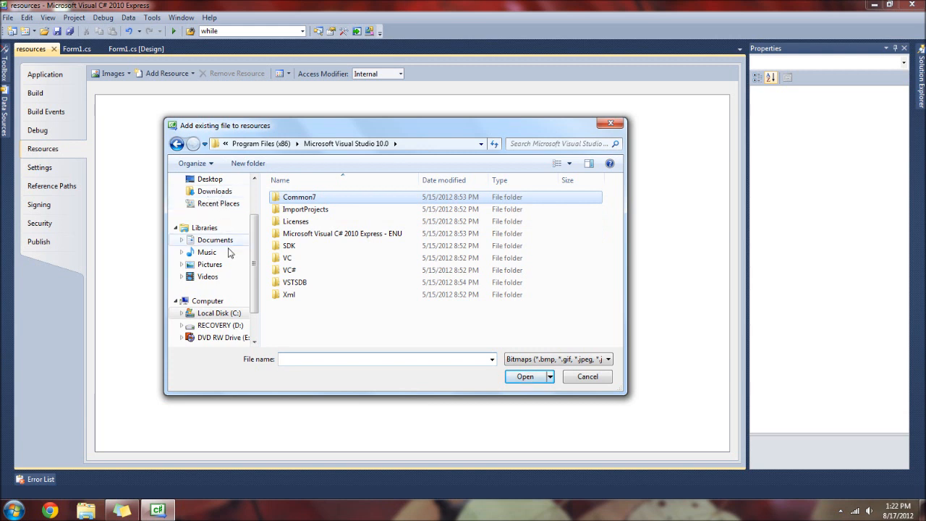
{"action": "left_click", "coordinate": [214, 240]}
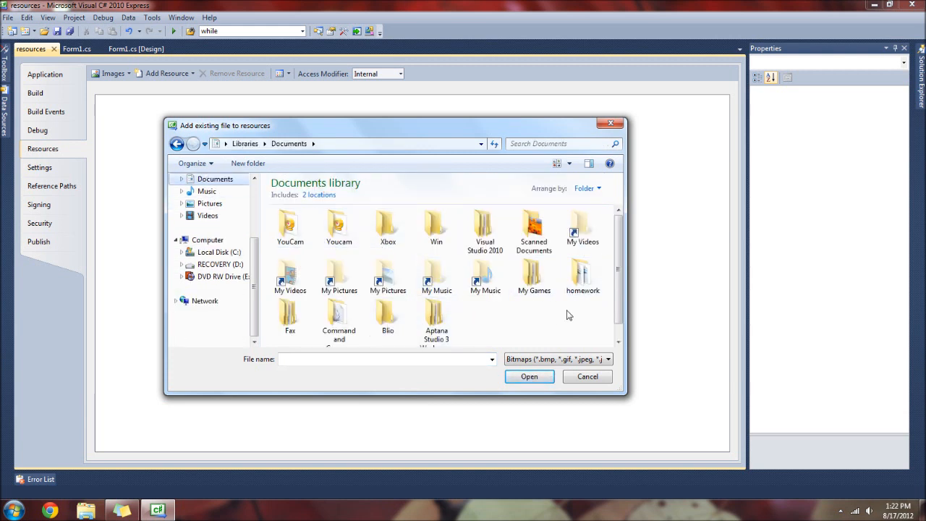
{"action": "double_click", "coordinate": [484, 225]}
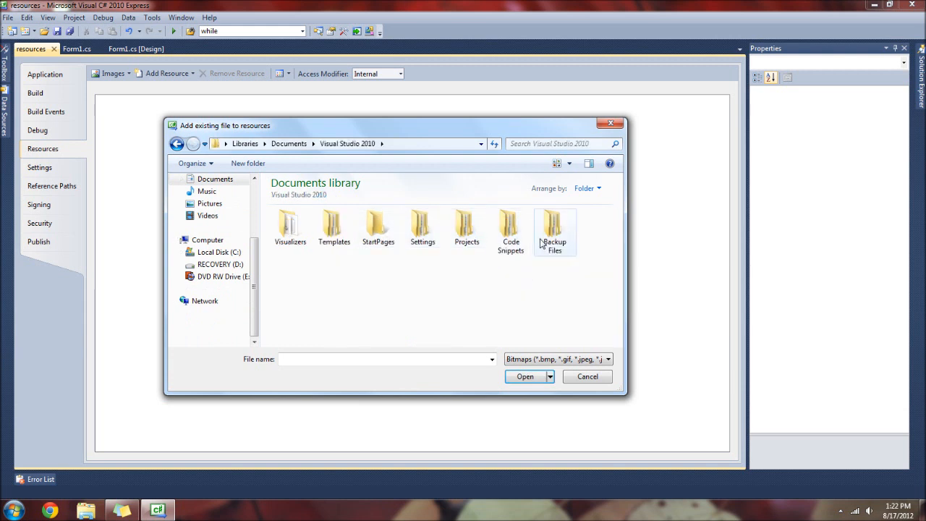
{"action": "mouse_move", "coordinate": [447, 240]}
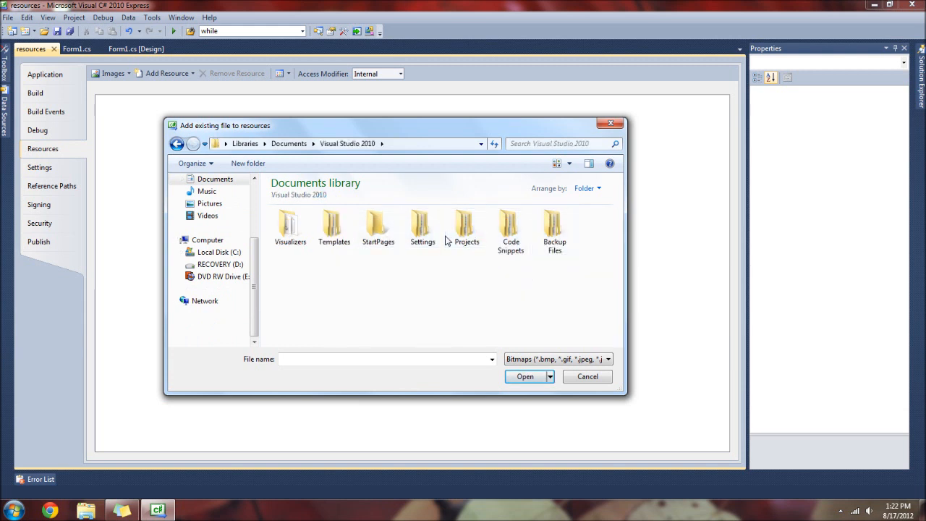
{"action": "double_click", "coordinate": [466, 229]}
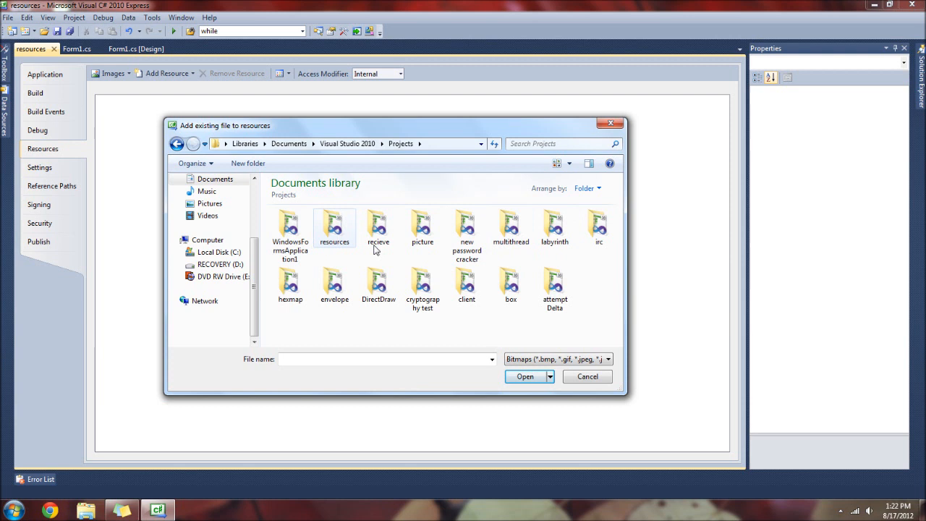
{"action": "double_click", "coordinate": [334, 228]}
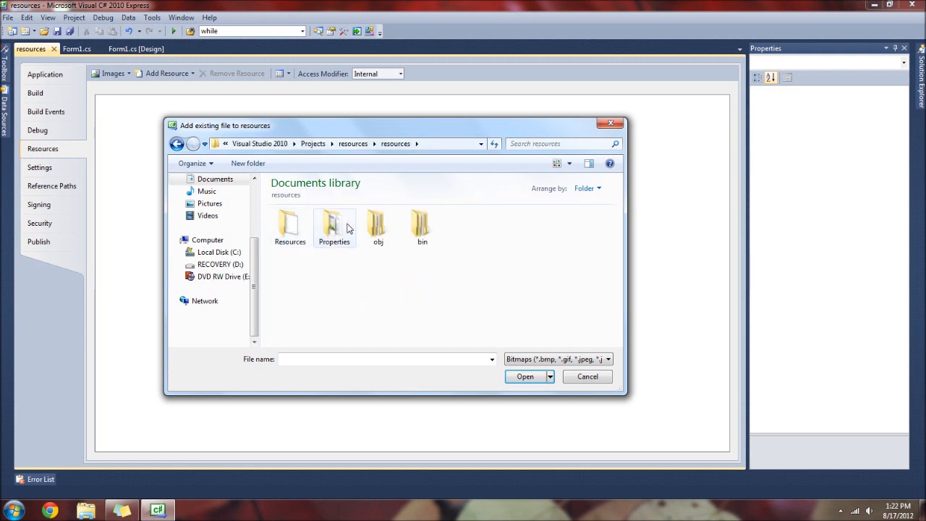
{"action": "double_click", "coordinate": [423, 226]}
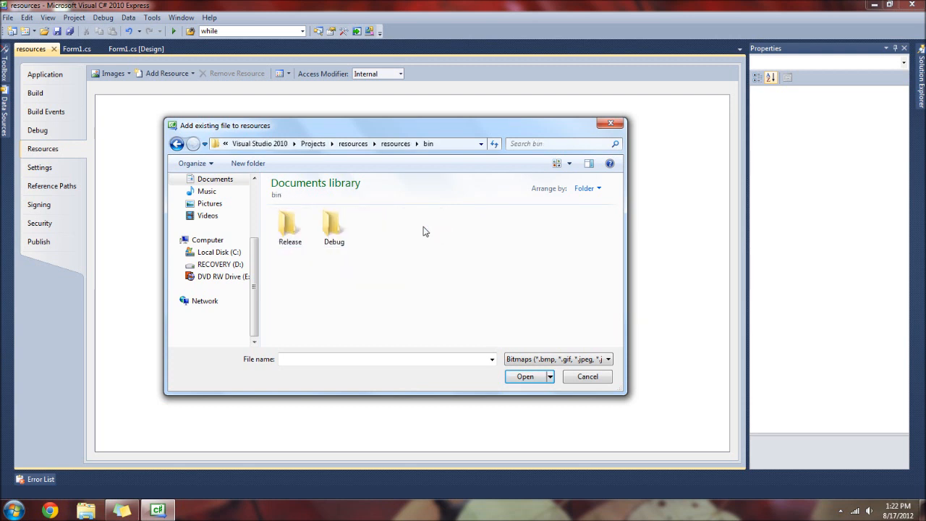
{"action": "double_click", "coordinate": [333, 229]}
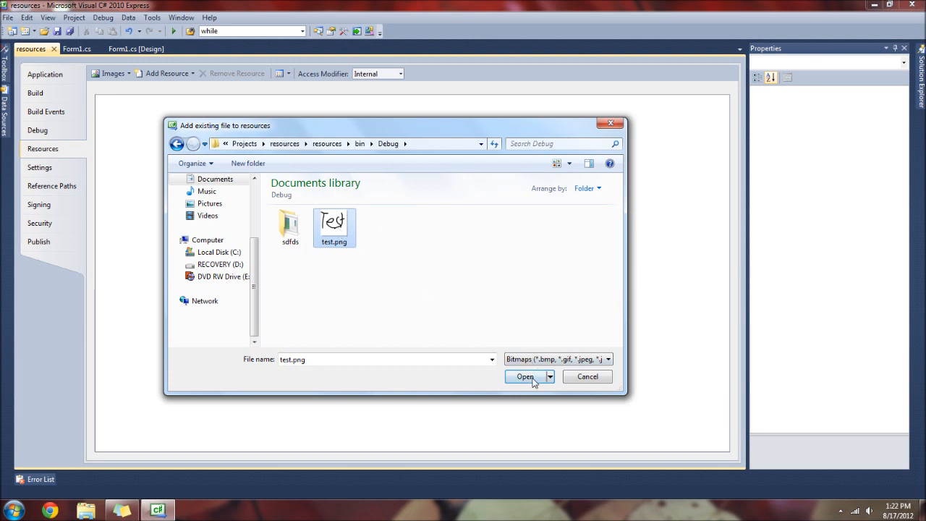
{"action": "left_click", "coordinate": [524, 377]}
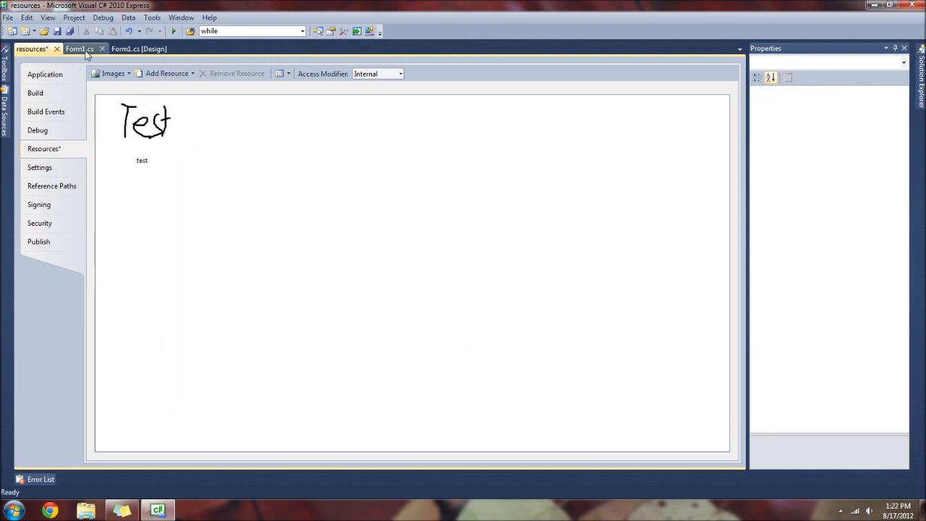
Step: Remove the folder-path line and the file-based Bitmap from button1's draw call
{"action": "left_click", "coordinate": [80, 49]}
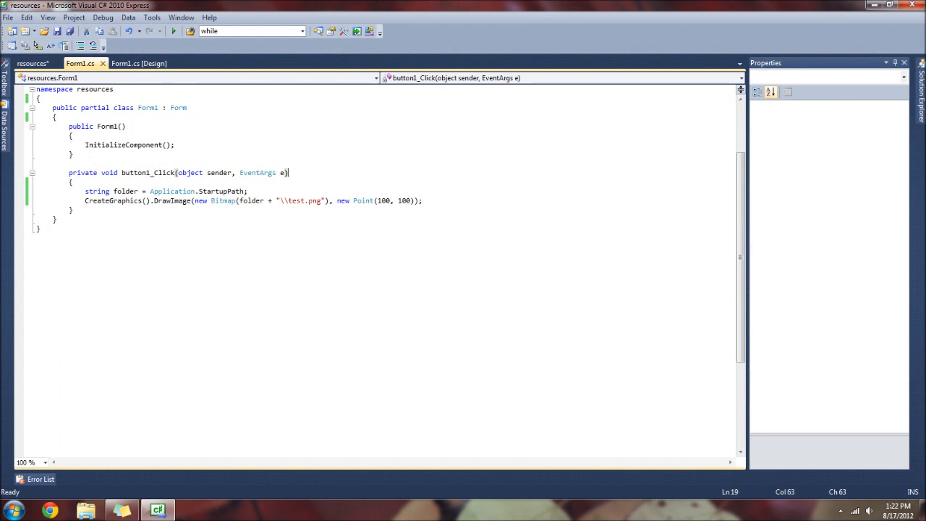
{"action": "key", "text": "Delete"}
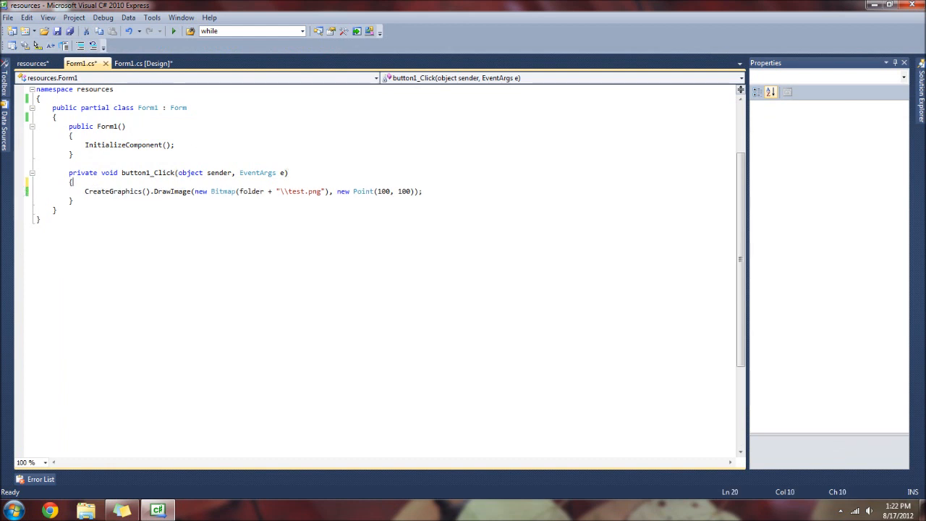
{"action": "left_click_drag", "start_coordinate": [195, 191], "coordinate": [330, 191]}
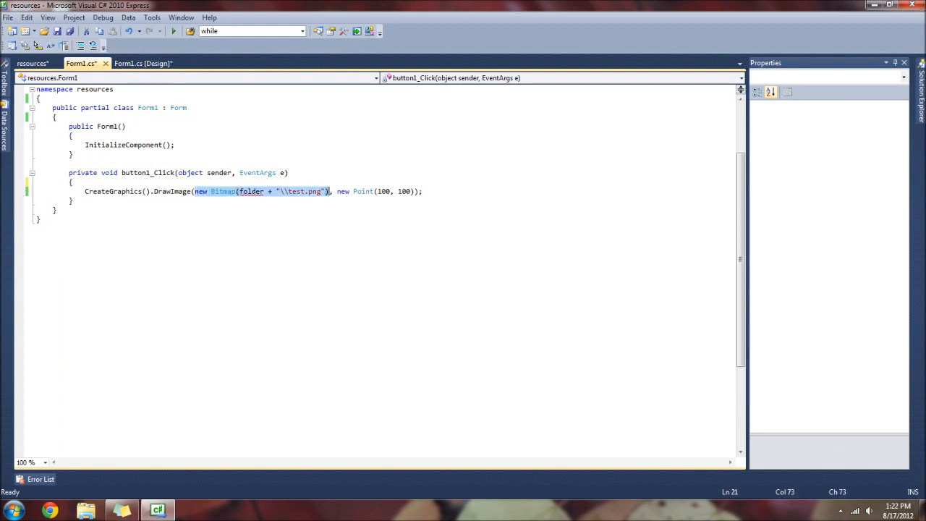
{"action": "key", "text": "Delete"}
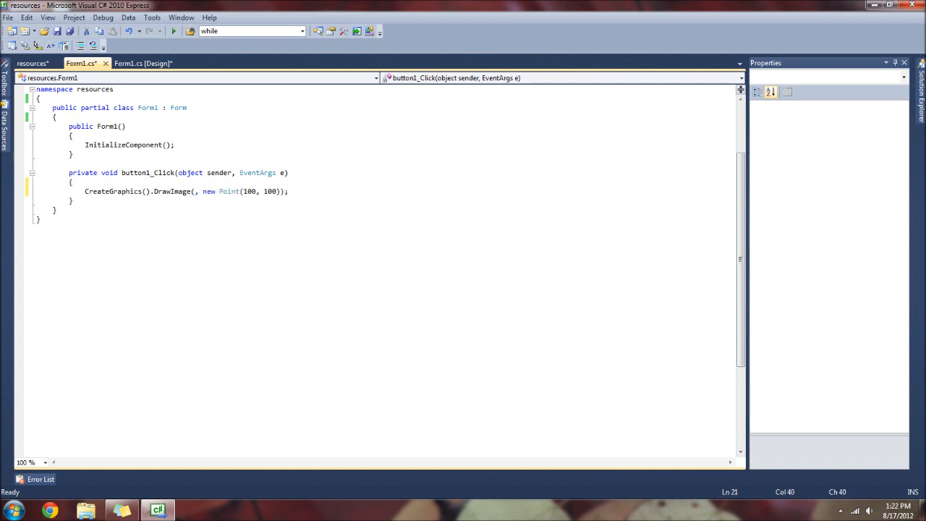
Step: Draw Properties.Resources.test at point (100, 100) instead of the external file
{"action": "type", "text": "prop"}
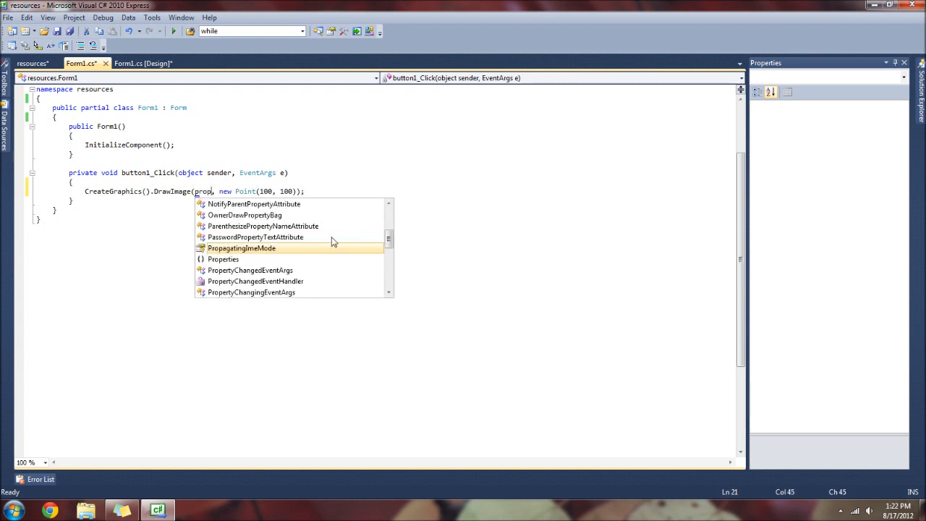
{"action": "type", "text": "Properties.rd"}
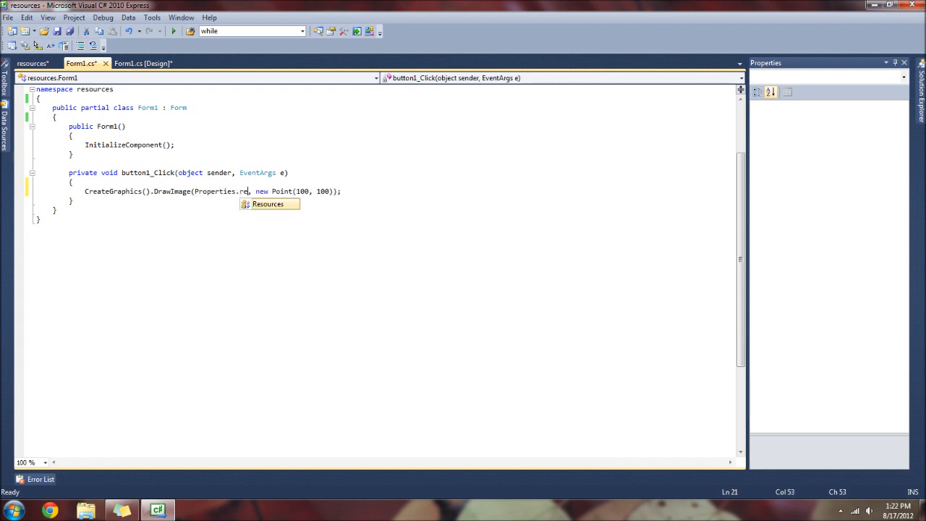
{"action": "type", "text": "Resources."}
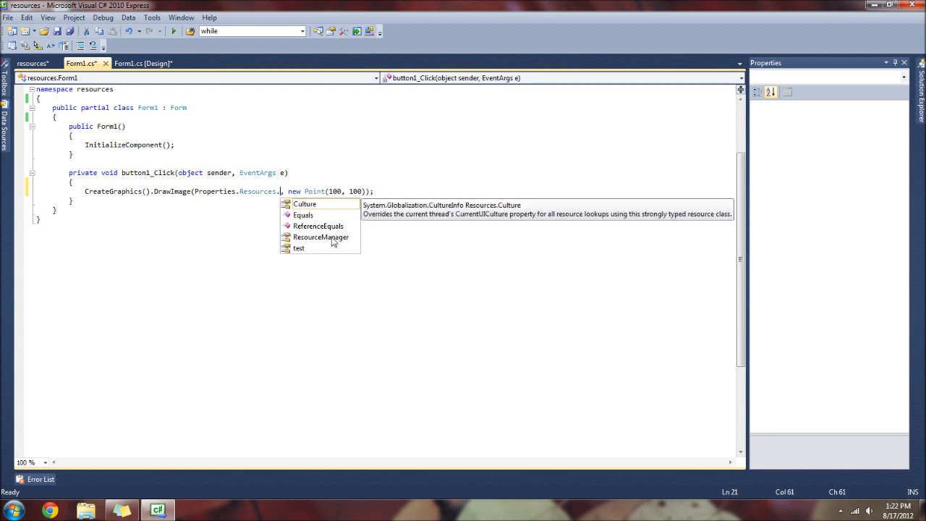
{"action": "type", "text": "test"}
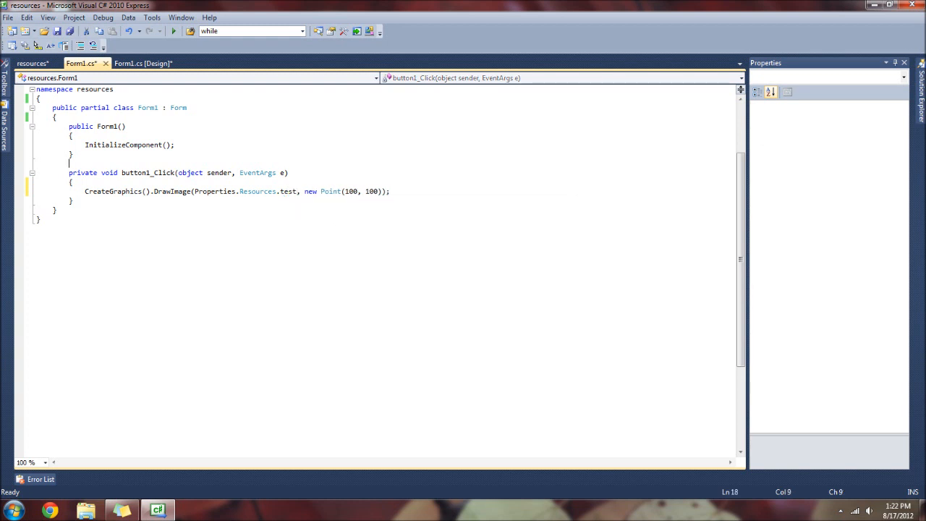
{"action": "left_click", "coordinate": [32, 49]}
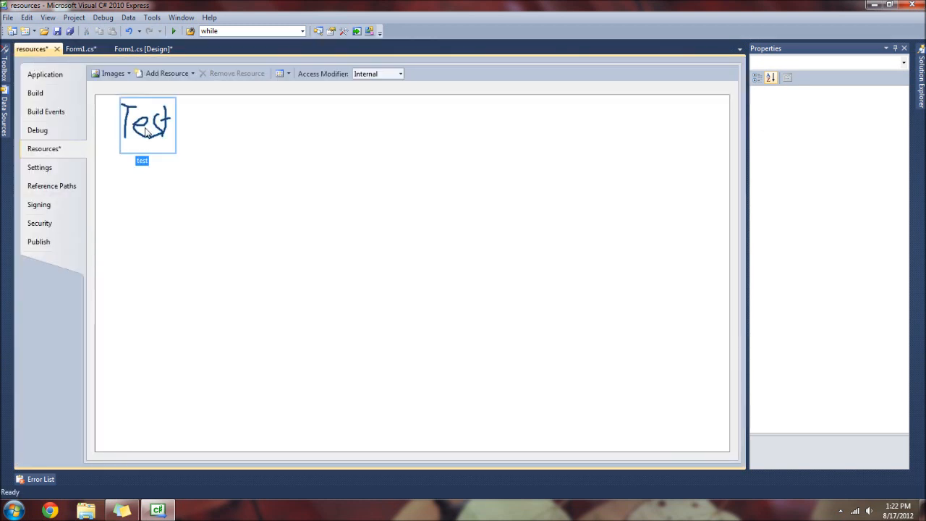
{"action": "left_click", "coordinate": [81, 63]}
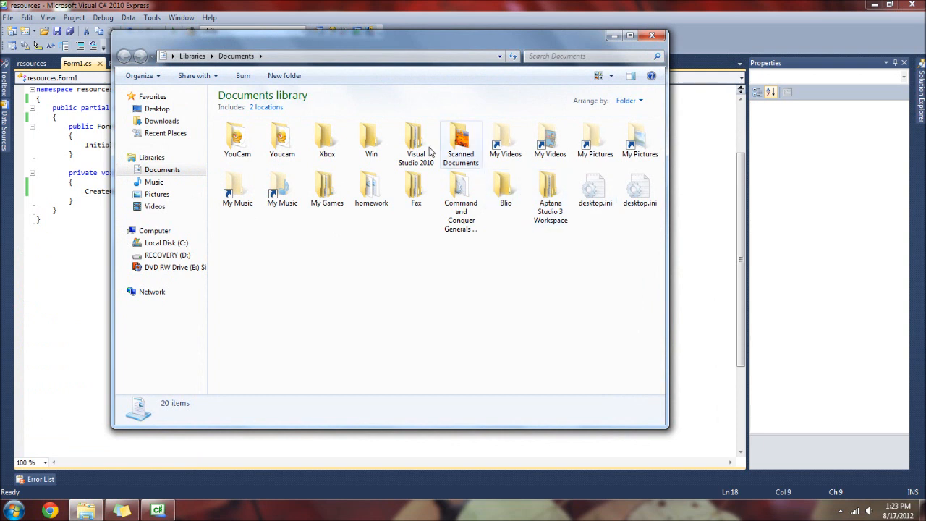
Step: Navigate to the project's bin\Debug folder and permanently delete test.png
{"action": "double_click", "coordinate": [417, 142]}
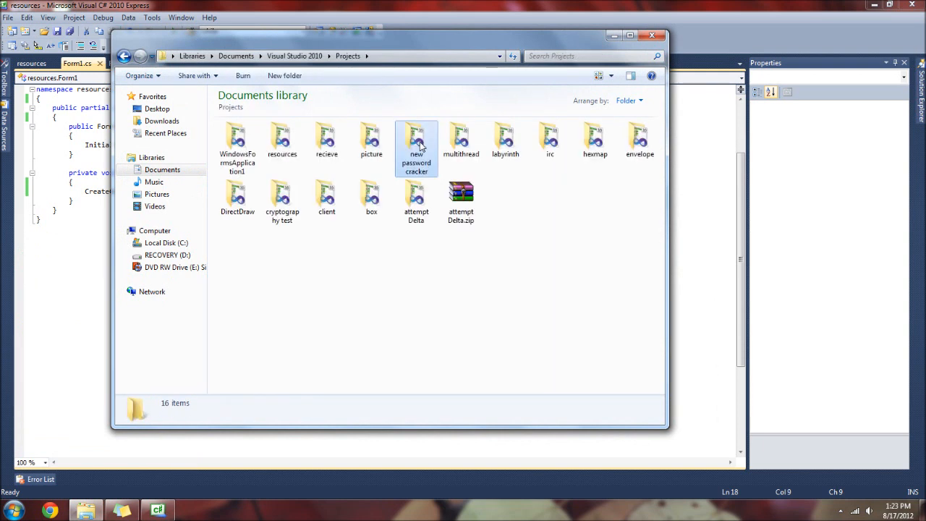
{"action": "double_click", "coordinate": [282, 137]}
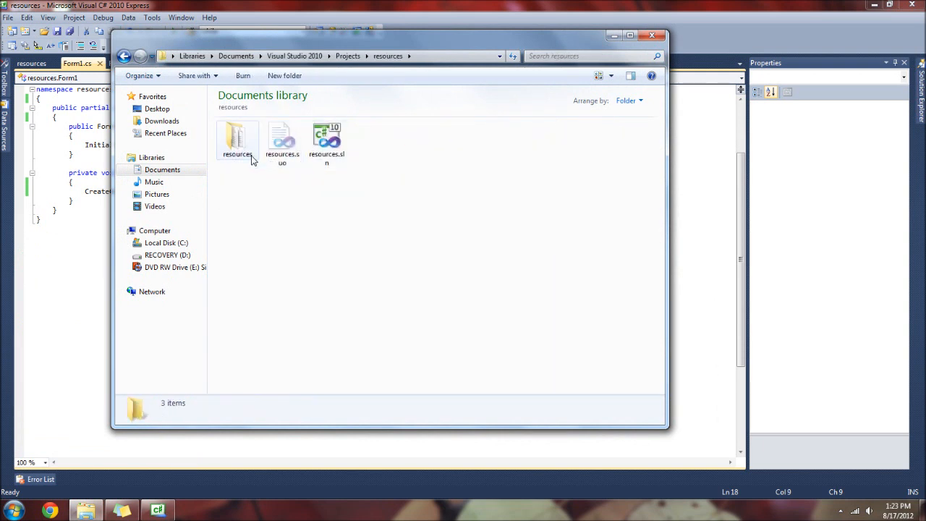
{"action": "double_click", "coordinate": [238, 137]}
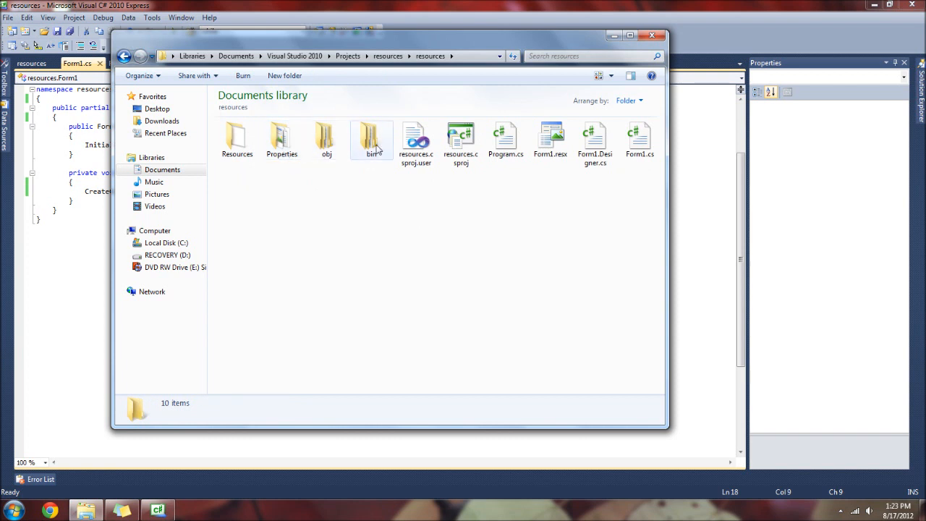
{"action": "double_click", "coordinate": [371, 138]}
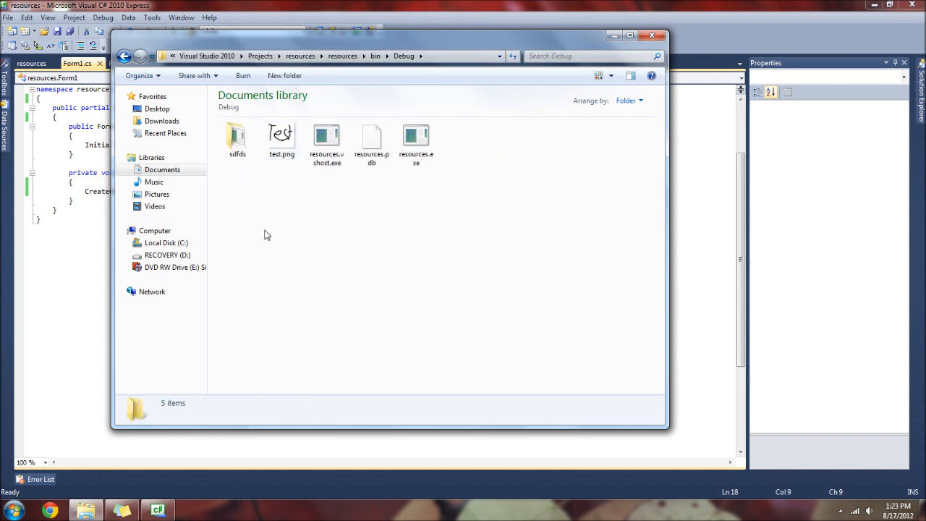
{"action": "left_click", "coordinate": [281, 137]}
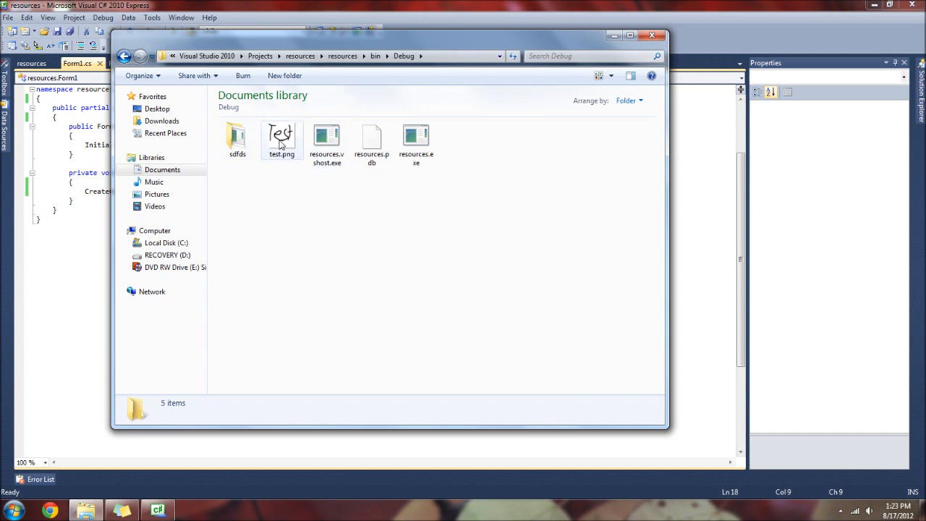
{"action": "key", "text": "Delete"}
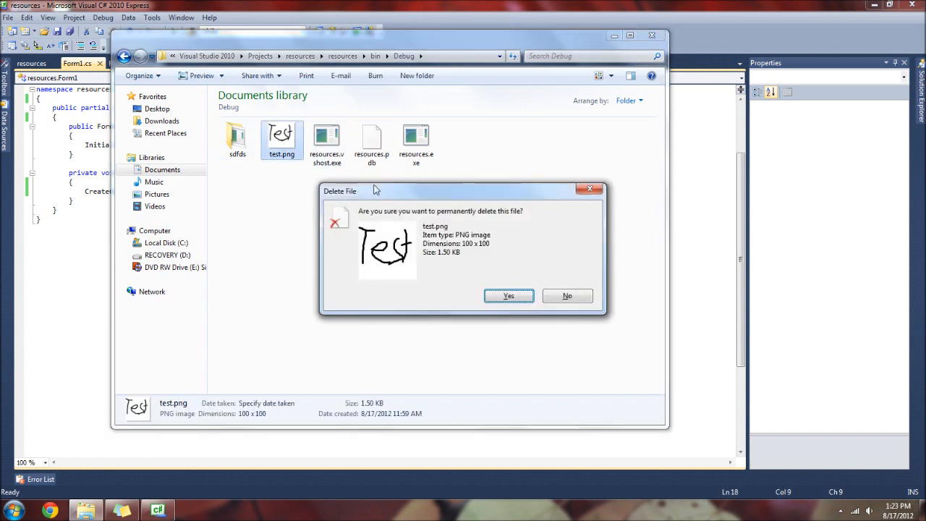
{"action": "left_click", "coordinate": [509, 295]}
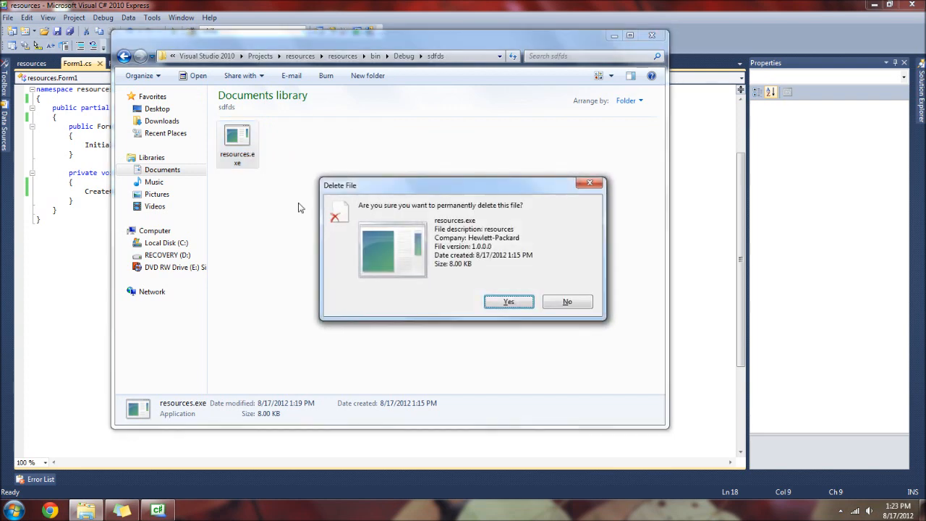
Step: Replace the old resources.exe in the sdfds folder with the updated build
{"action": "left_click", "coordinate": [508, 302]}
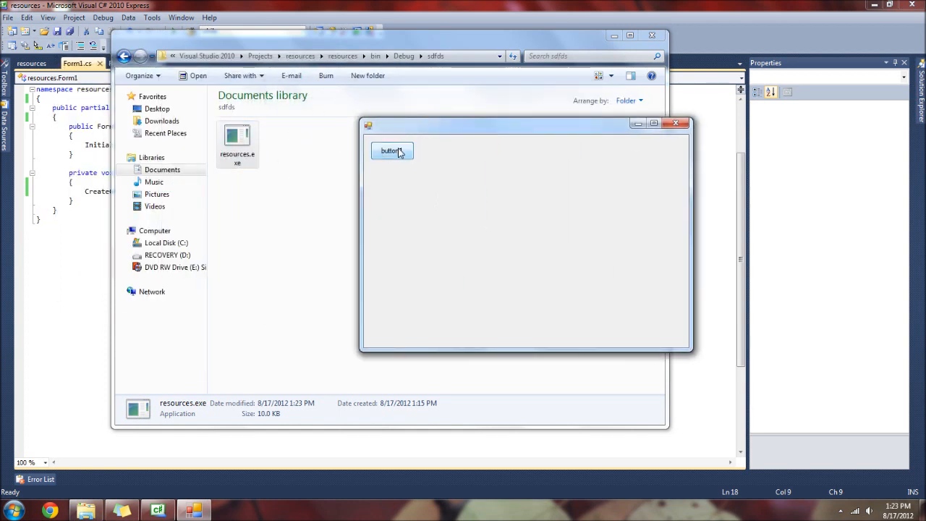
Step: Draw the Test image in the copied app despite test.png being deleted, then close it
{"action": "left_click", "coordinate": [390, 149]}
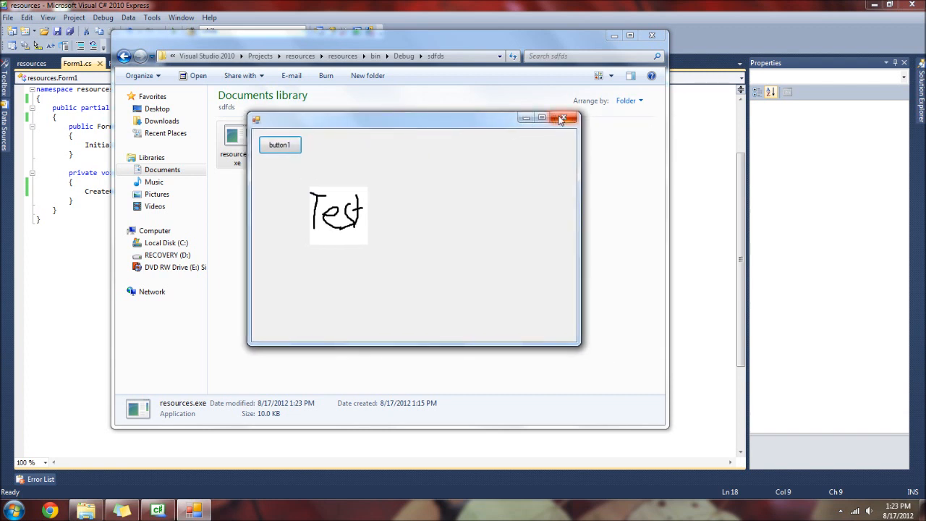
{"action": "left_click", "coordinate": [562, 119]}
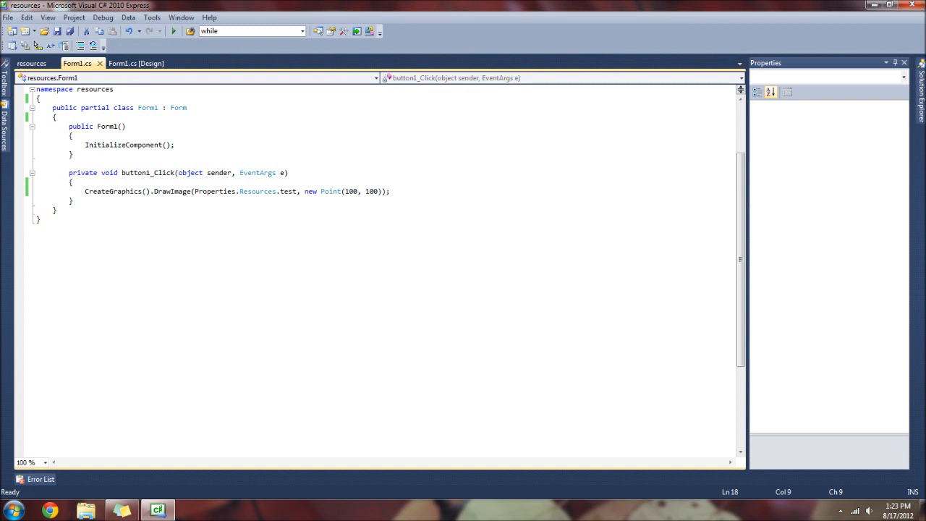
Step: Return to the Form1.cs [Design] view showing the form with button1
{"action": "left_click", "coordinate": [136, 63]}
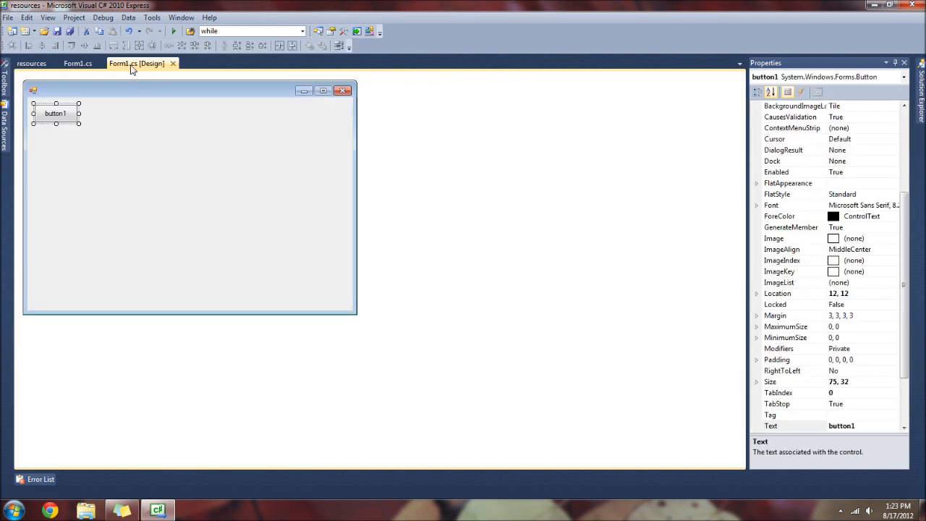
{"action": "left_click", "coordinate": [75, 63]}
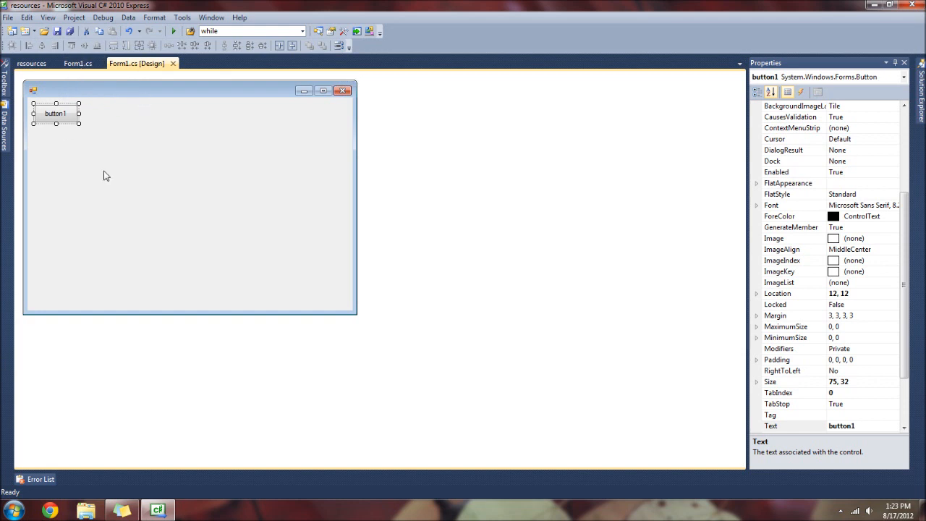
{"action": "mouse_move", "coordinate": [139, 194]}
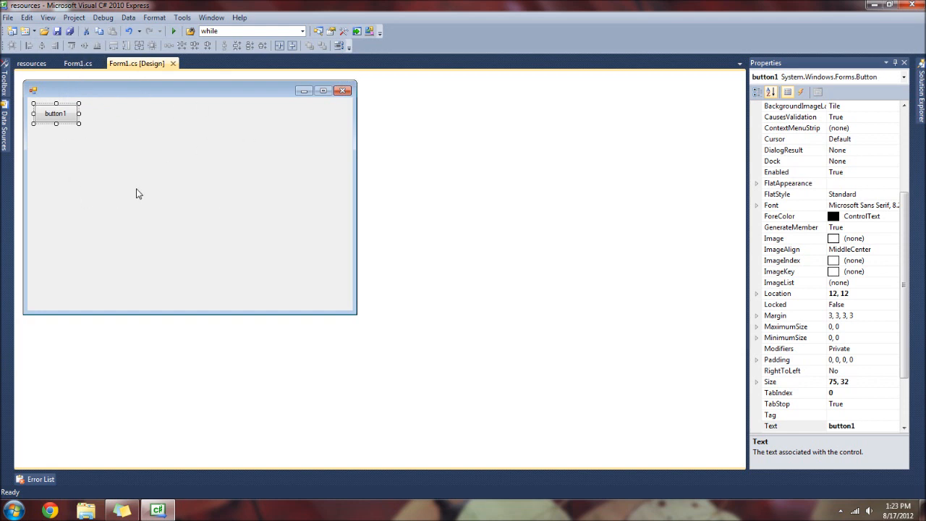
{"action": "mouse_move", "coordinate": [186, 148]}
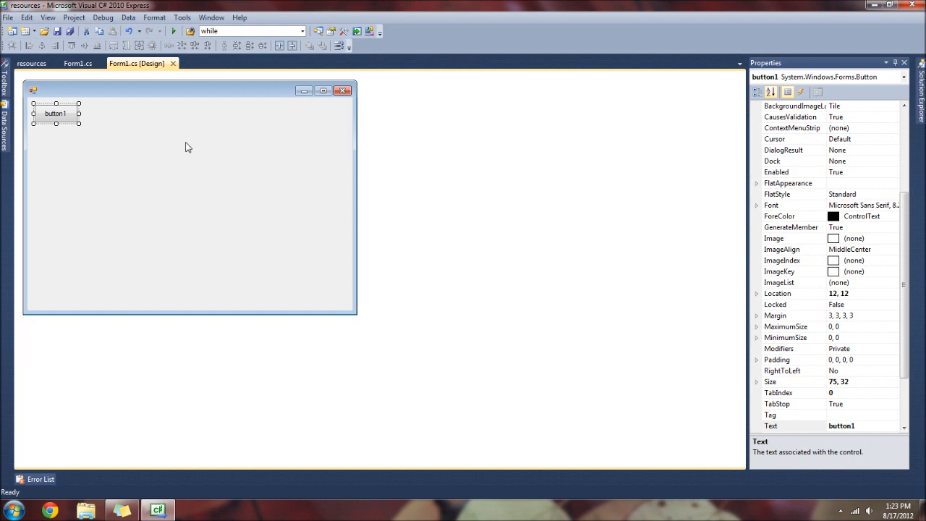
{"action": "mouse_move", "coordinate": [220, 159]}
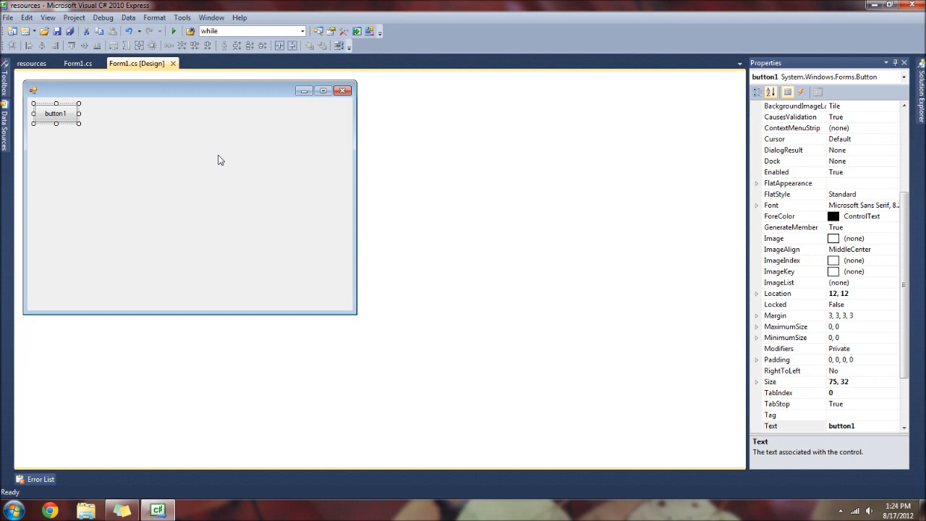
{"action": "mouse_move", "coordinate": [281, 165]}
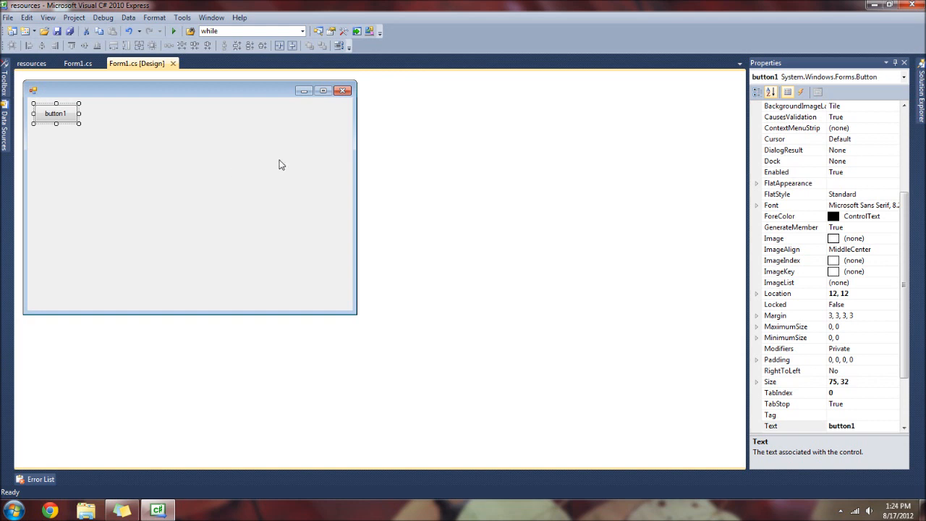